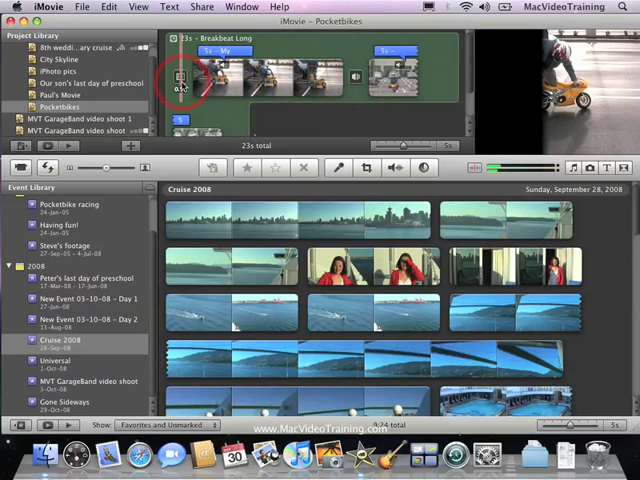
Step: Select the Pocketbikes project and choose Share > iTunes to open publish options
left_click(202, 7)
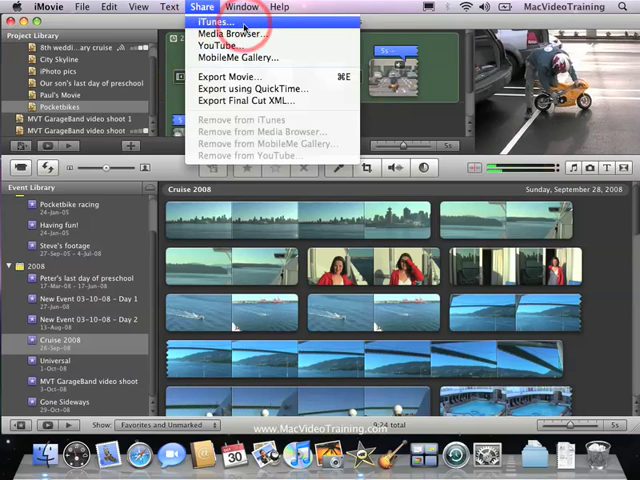
left_click(203, 22)
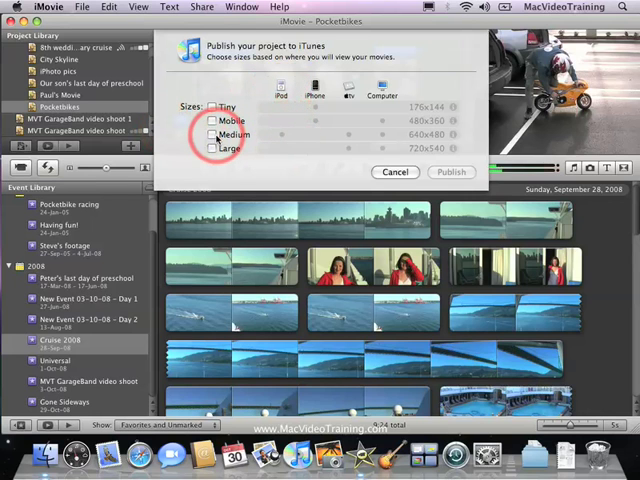
Step: Try the Medium and Large sizes, leaving only Medium (640x480) checked
left_click(213, 135)
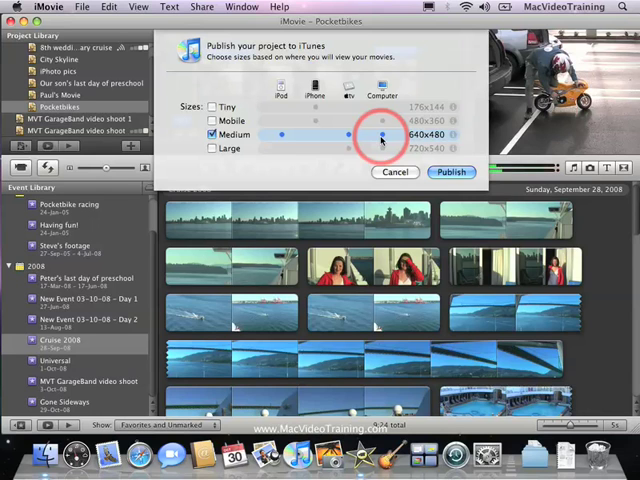
left_click(213, 134)
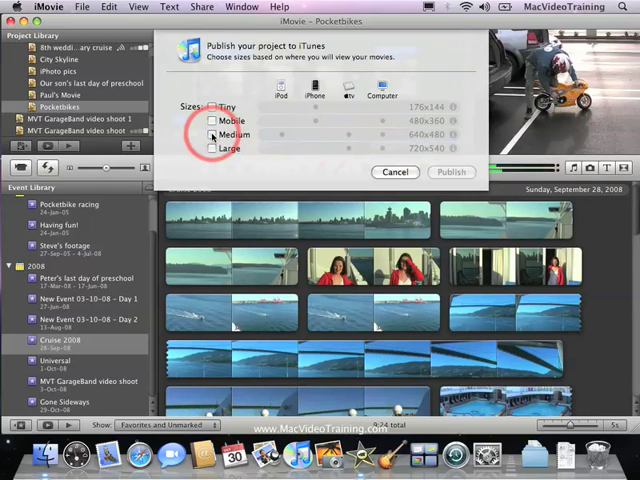
left_click(213, 120)
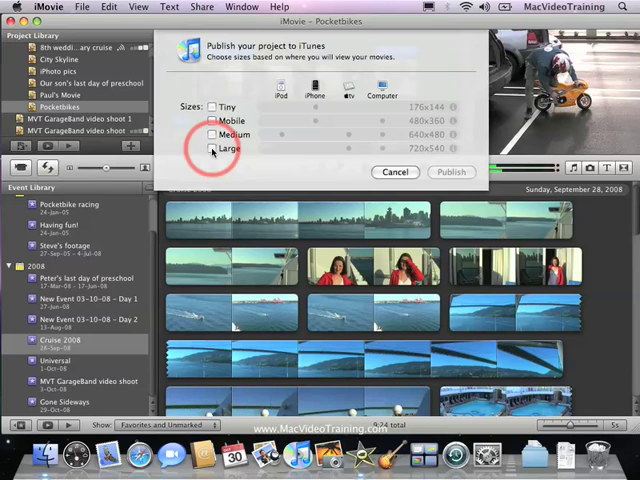
left_click(212, 148)
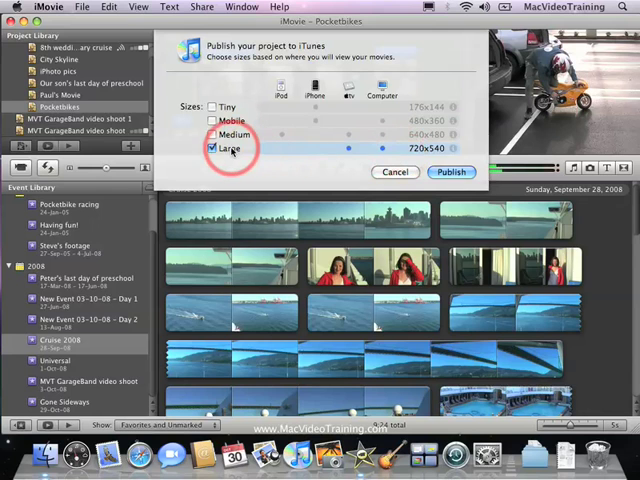
left_click(214, 148)
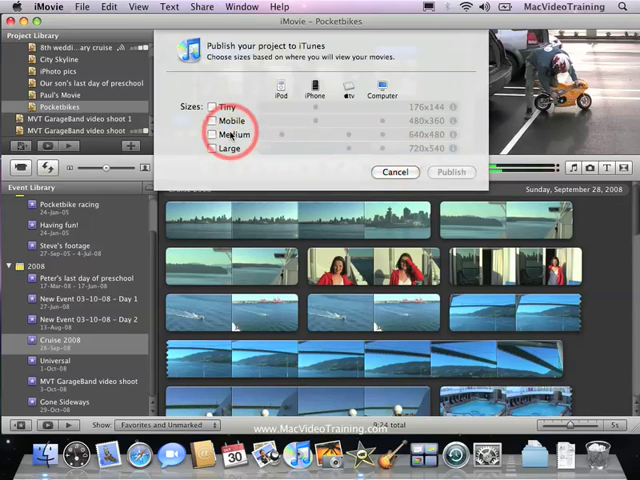
left_click(212, 133)
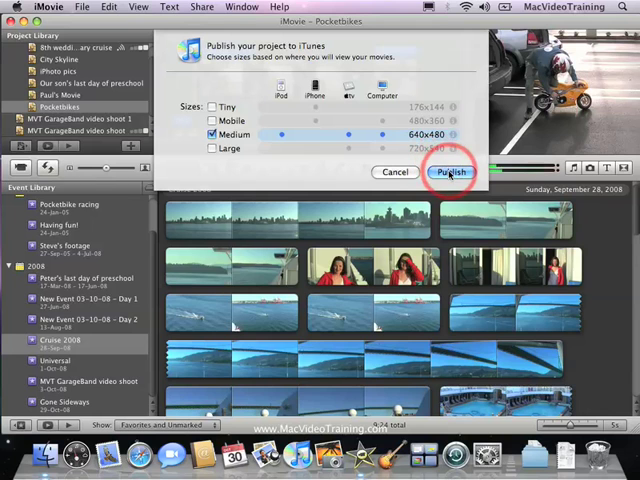
left_click(451, 171)
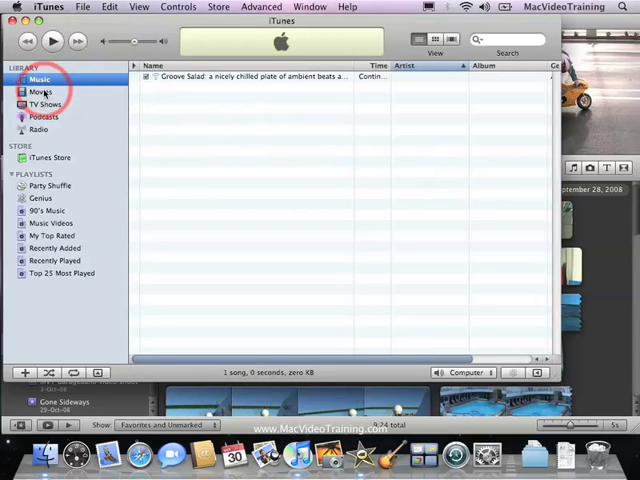
Step: Play the pocketbike movie from the iTunes Movies library, then pause it
left_click(41, 91)
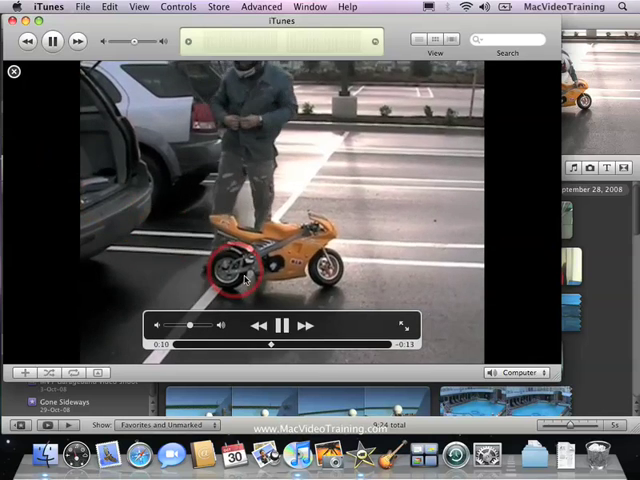
left_click(281, 326)
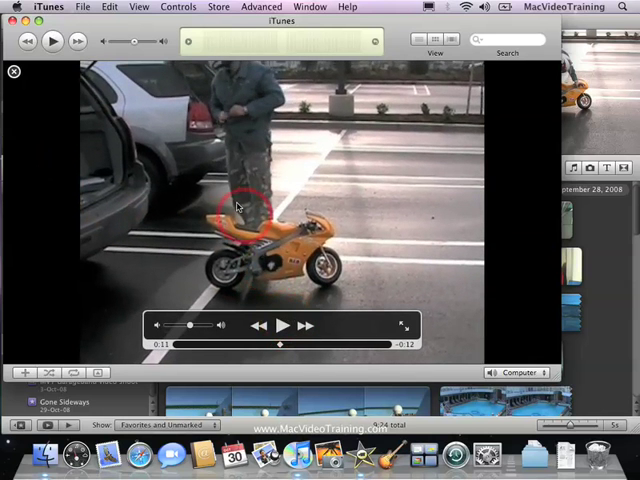